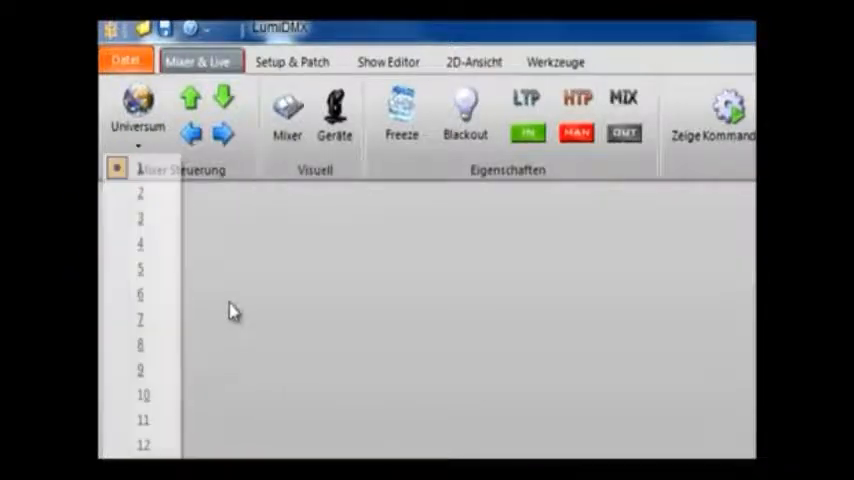
mouse_move(288, 116)
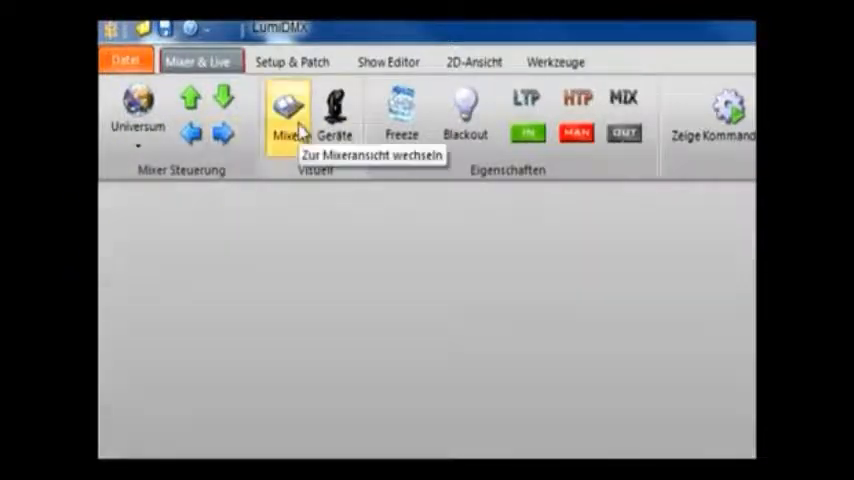
mouse_move(336, 116)
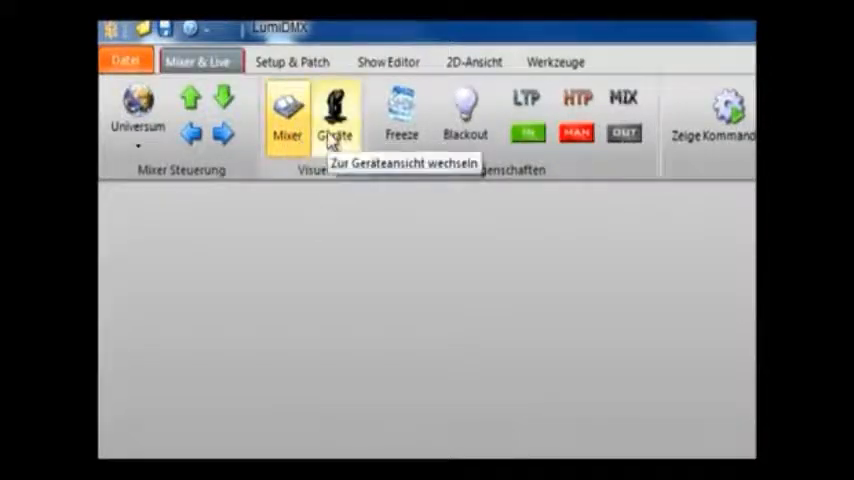
- Open the DMX board from the ribbon, then close it to return to the empty workspace
left_click(336, 112)
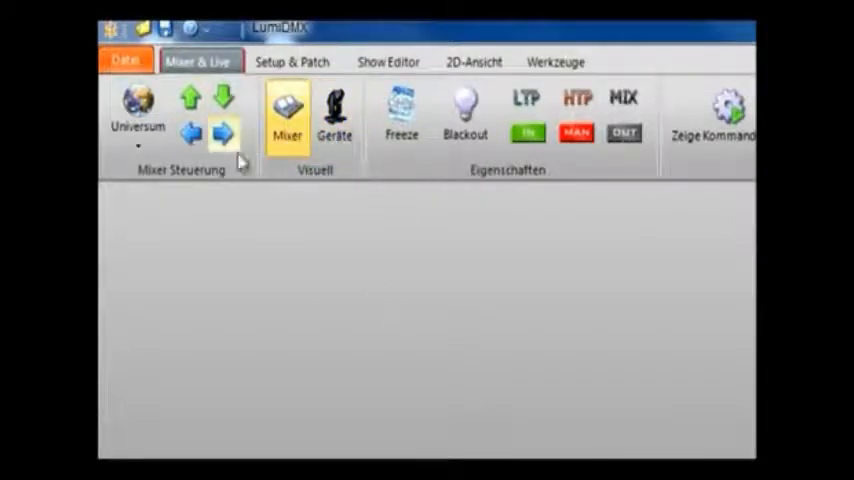
mouse_move(192, 96)
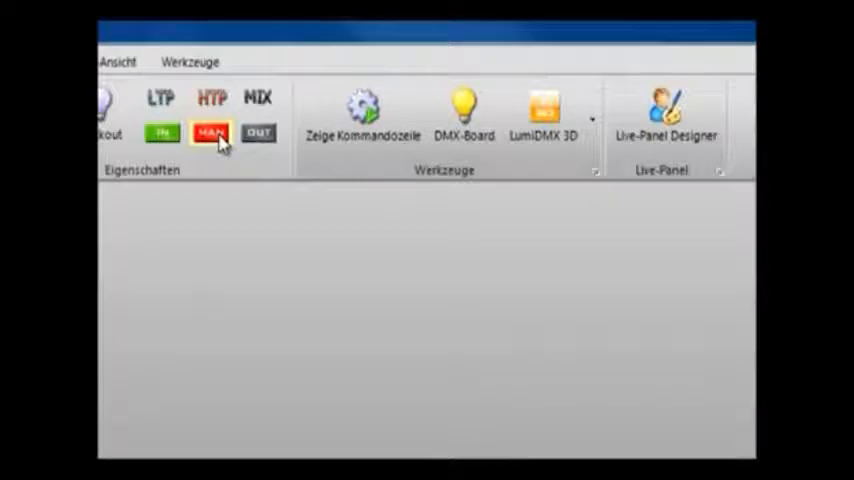
mouse_move(212, 132)
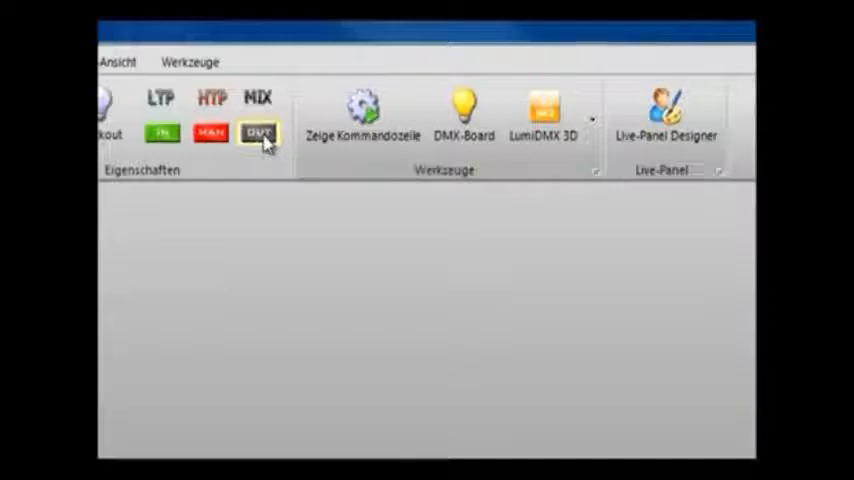
left_click(162, 132)
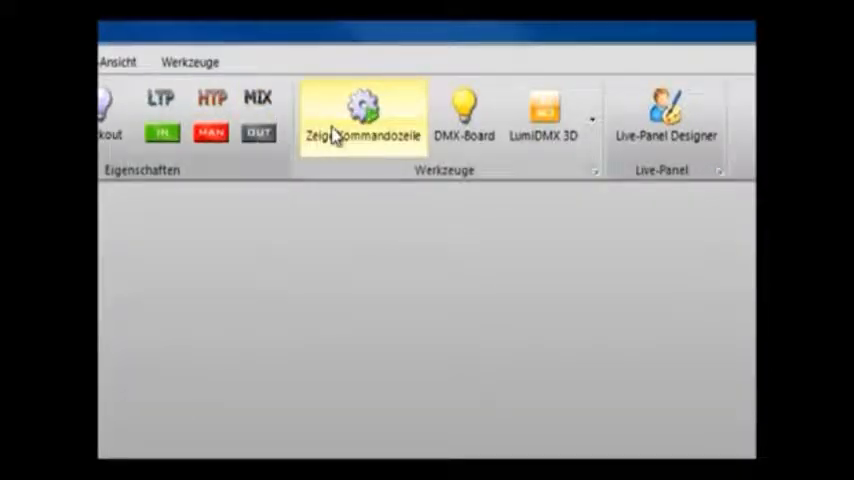
mouse_move(436, 182)
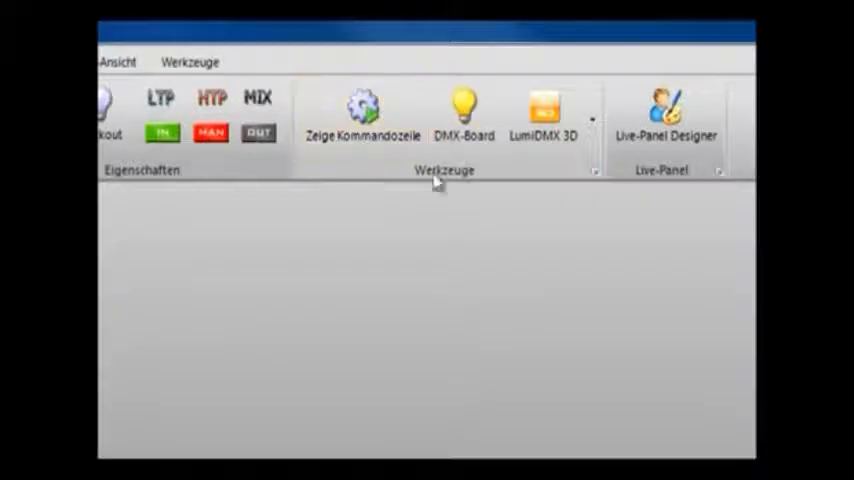
left_click(362, 110)
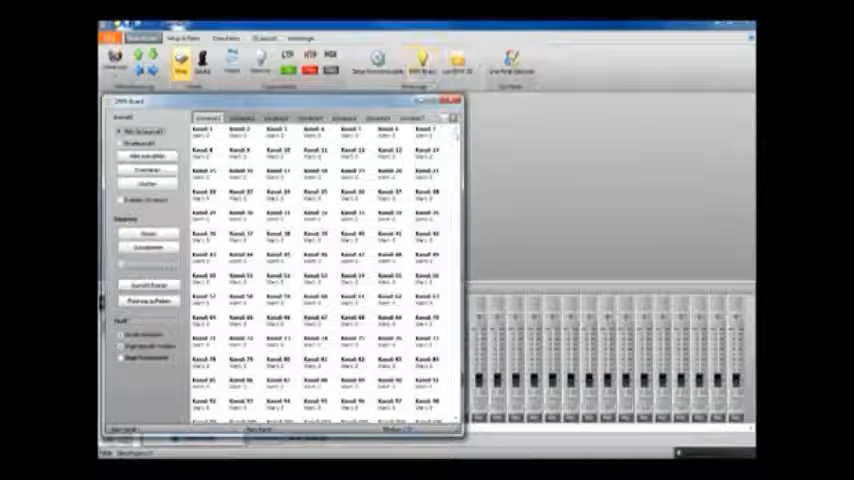
left_click(452, 100)
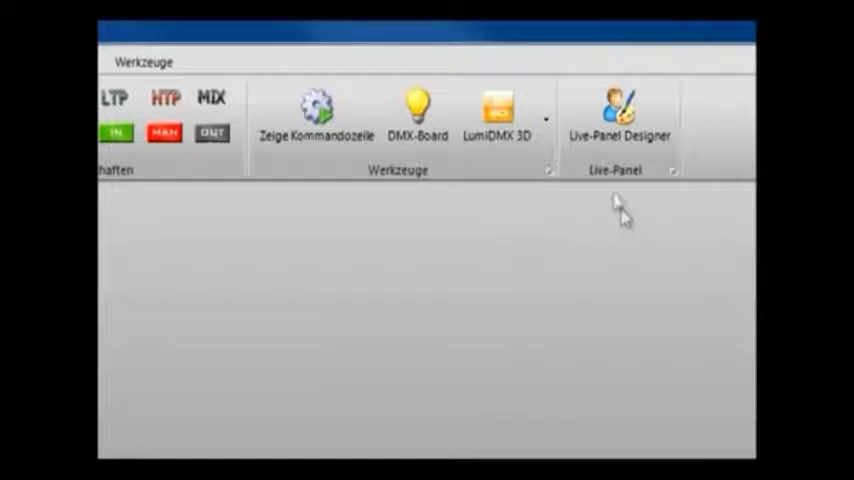
- Open the Live-Panel Designer so the device and action list appears beside the faders
left_click(620, 110)
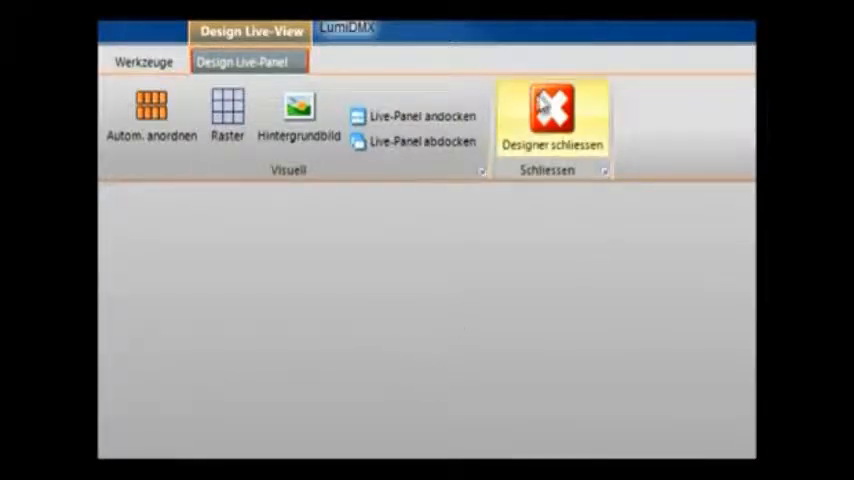
left_click(552, 116)
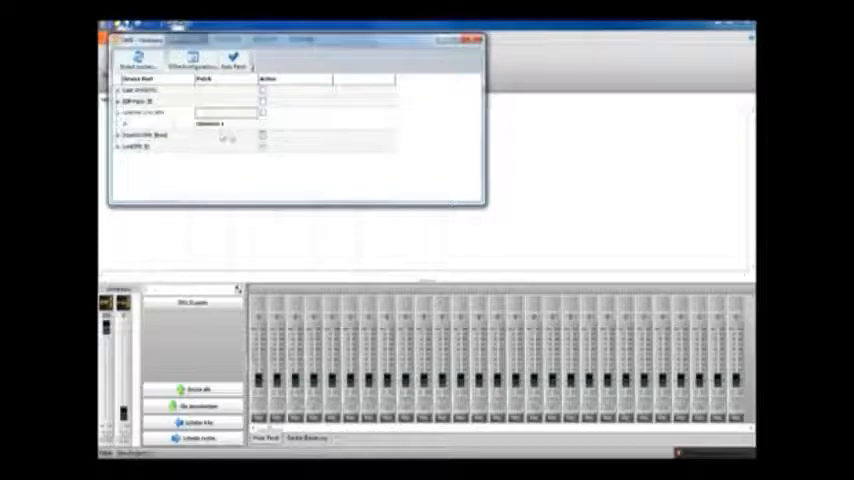
- Leave the designer and bring up the small list window above the channel faders
left_click(220, 122)
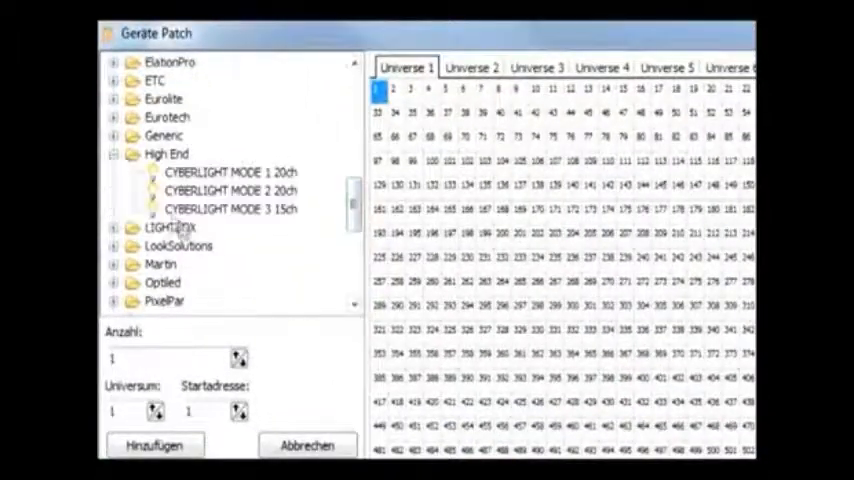
- Add a High End CYBERLIGHT MODE 1 20ch fixture in the Geräte Patch dialog
left_click(230, 172)
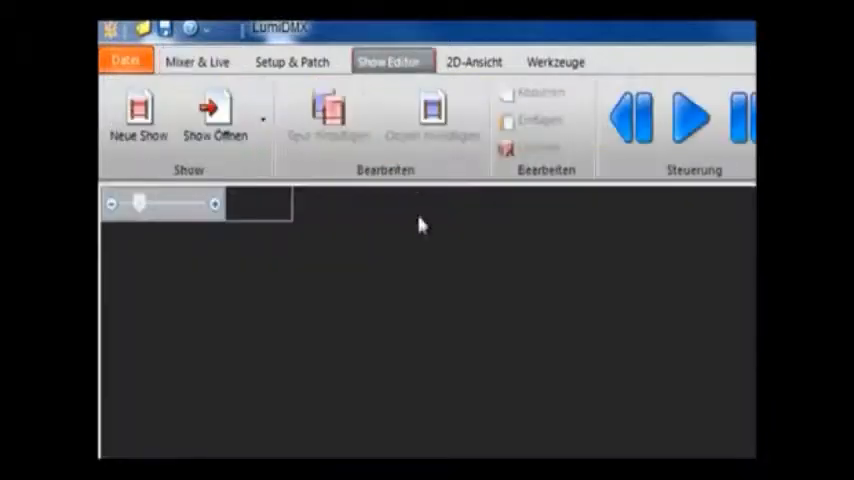
mouse_move(700, 418)
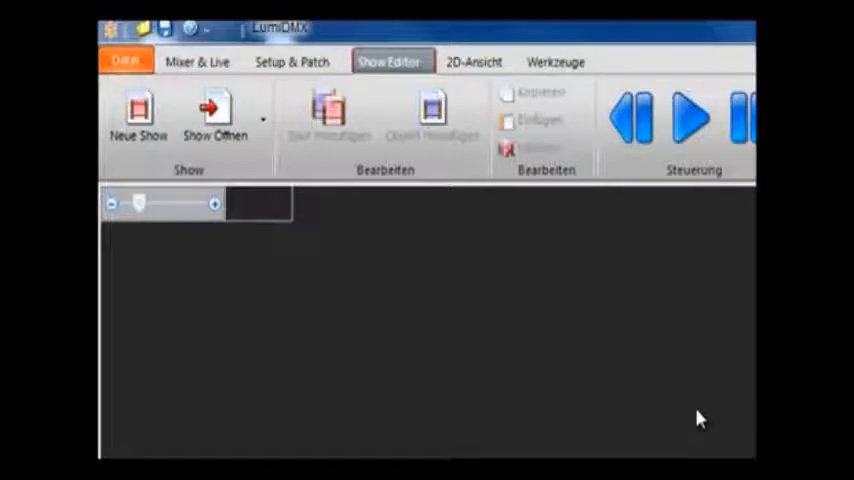
- Switch from the Show Editor ribbon to the 2D-Ansicht view settings (500 × 500)
left_click(476, 60)
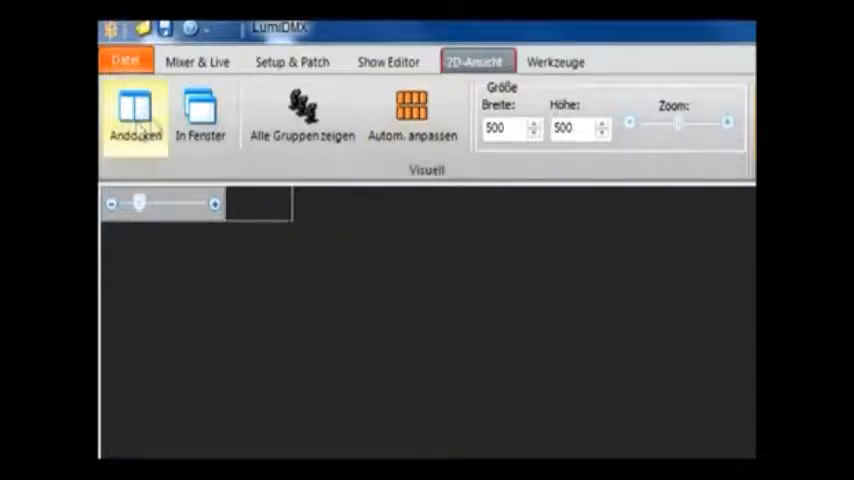
- Move to the Werkzeuge tab, showing the patched Cyberlight Mode 1 fixture controls
left_click(200, 112)
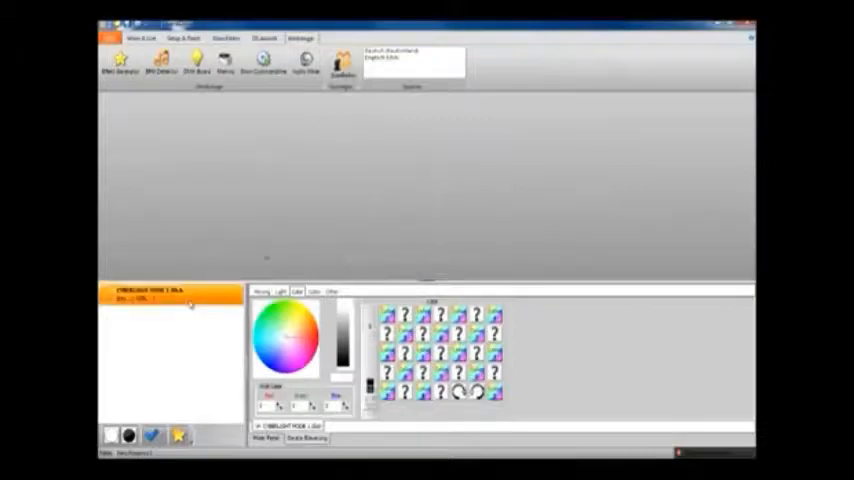
- Launch the Effekt Generator on its Chaser tab listing the fixture's channels
left_click(118, 64)
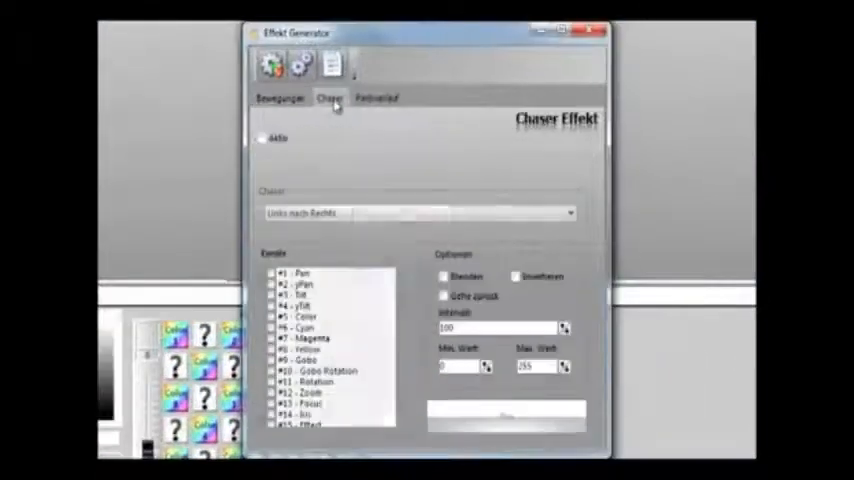
- Review the Farbverlauf gradient settings, then return to the Chaser settings
left_click(378, 96)
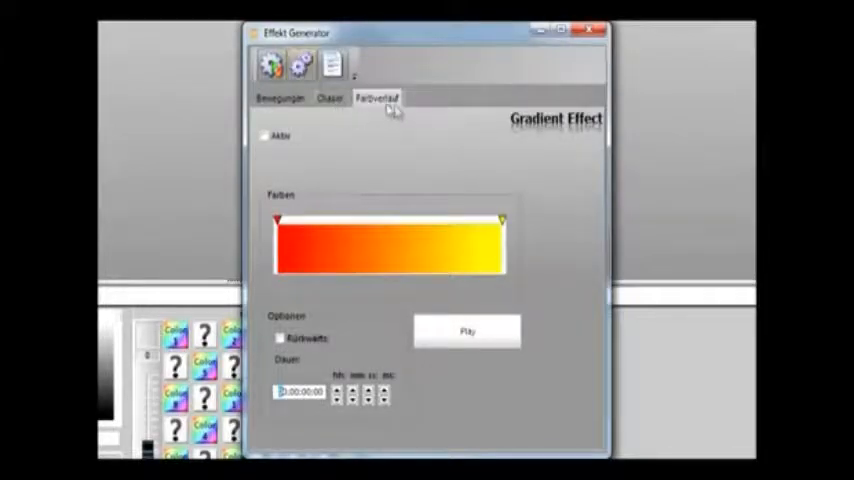
mouse_move(300, 64)
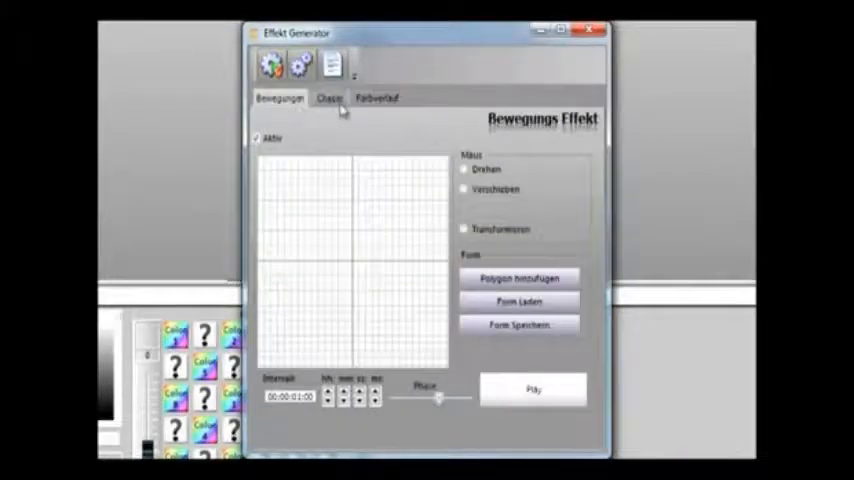
left_click(328, 96)
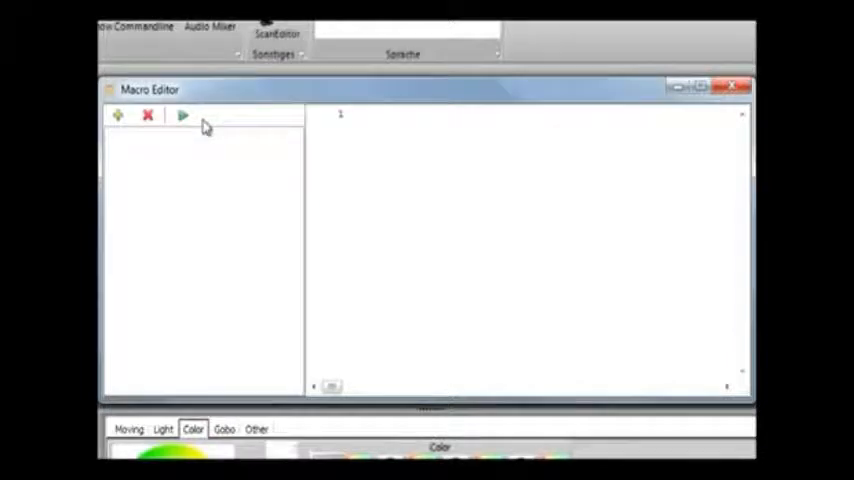
- Bring up the Macro Editor with an empty macro from the Werkzeuge tab
left_click(736, 84)
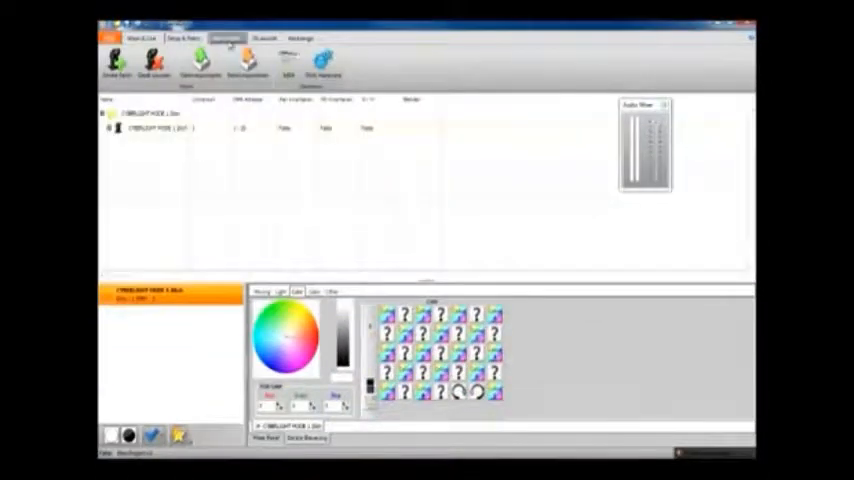
- Close the Macro Editor and show the Audio Mixer beside the Cyberlight device list
left_click(226, 38)
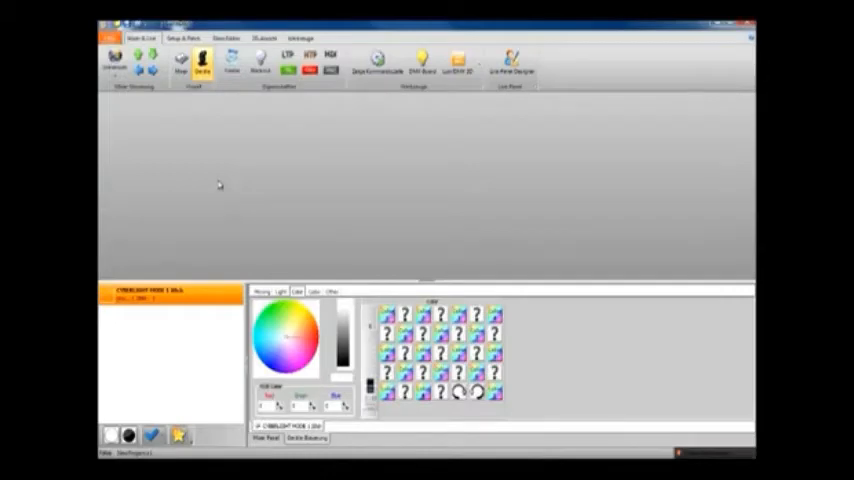
- Open the main Datei application menu from the top-left of the ribbon
left_click(110, 36)
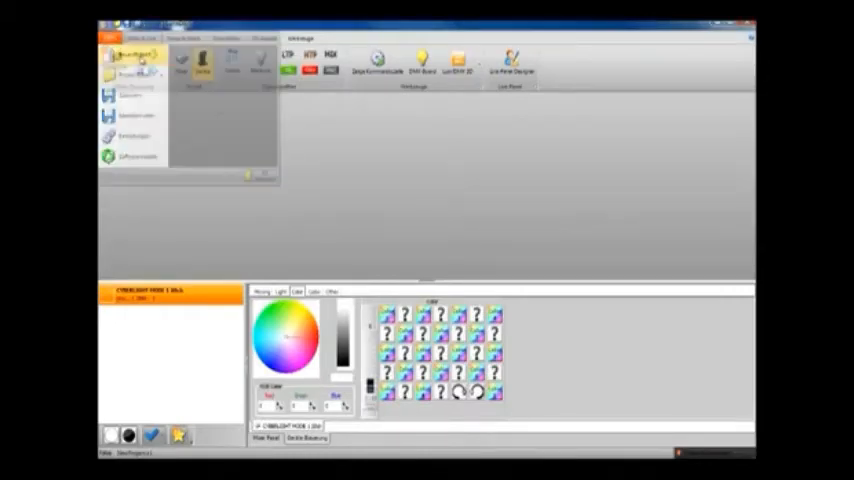